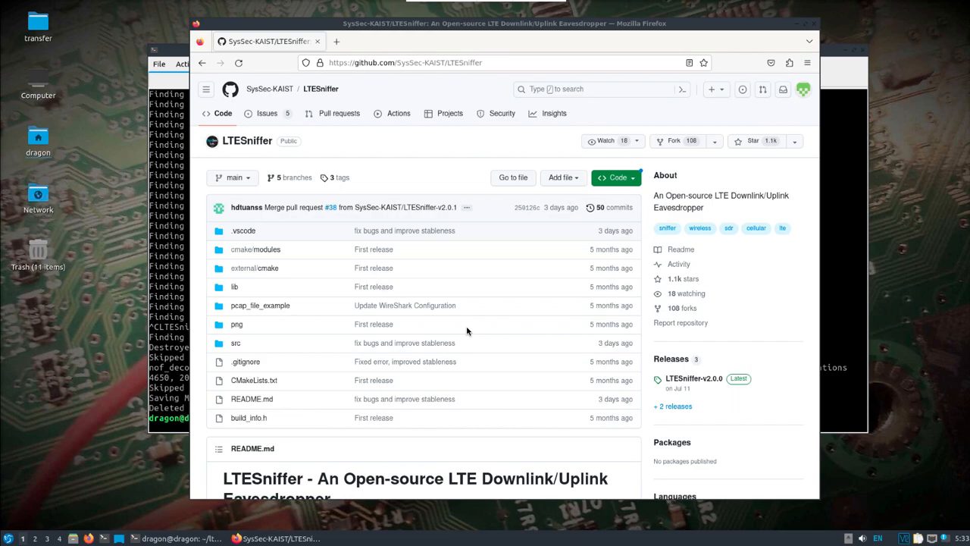
Start the EPC with 'sudo srsepc' and the eNodeB with 'sudo srsenb --rf.device_name uhd'.
{"action": "scroll", "scroll_direction": "down", "scroll_amount": 3}
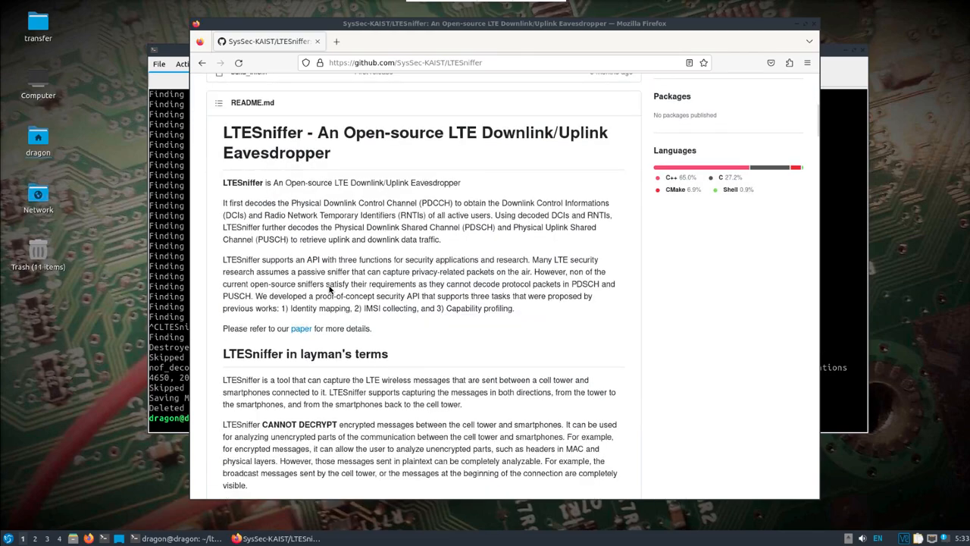
{"action": "scroll", "scroll_direction": "down", "scroll_amount": 3}
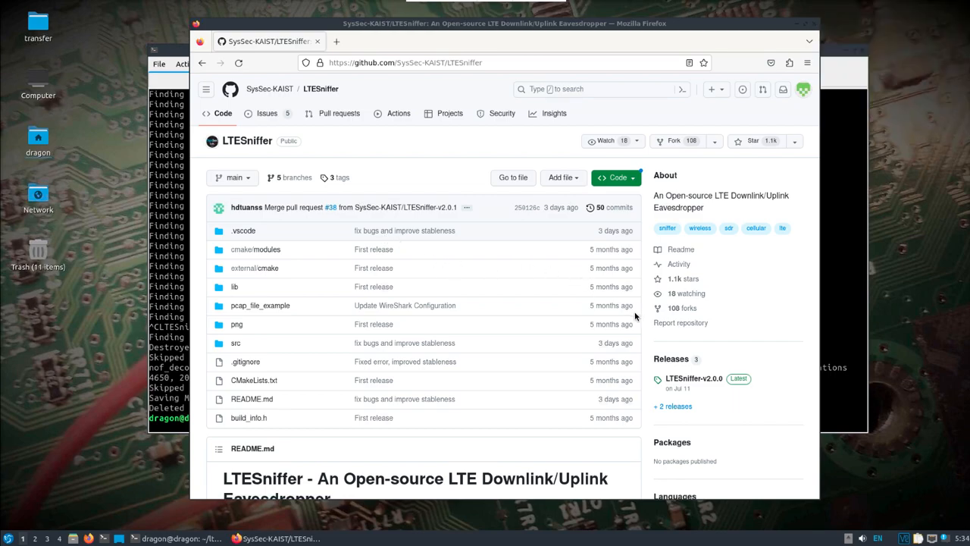
{"action": "mouse_move", "coordinate": [737, 539]}
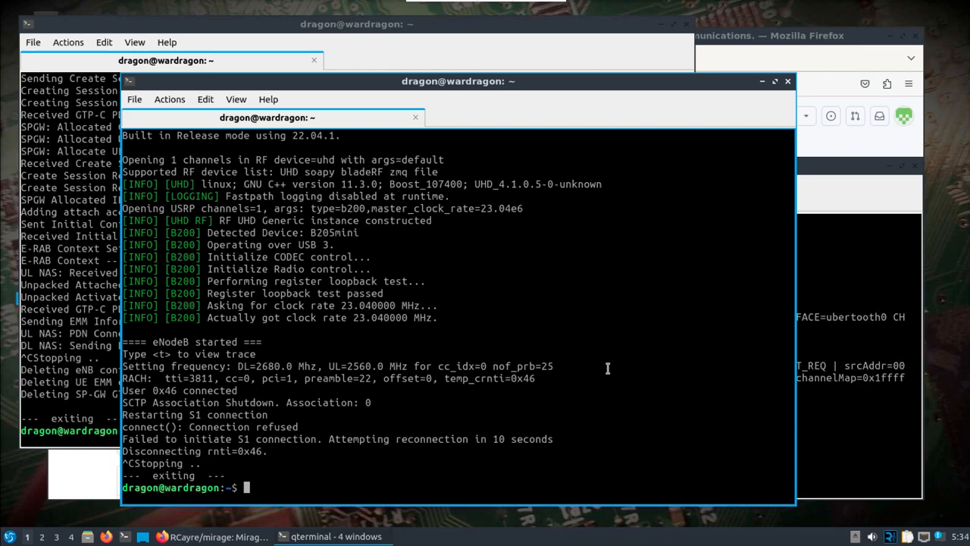
{"action": "mouse_move", "coordinate": [279, 322]}
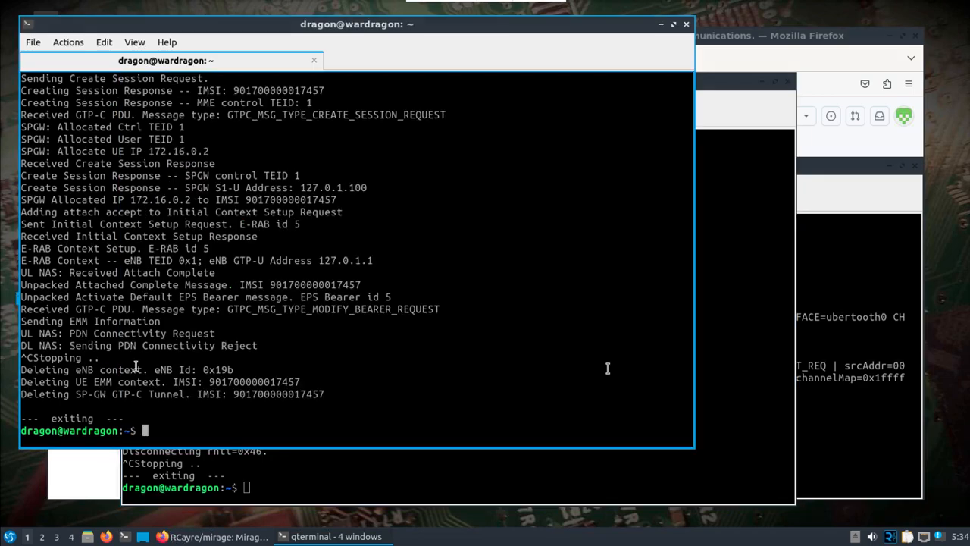
{"action": "type", "text": "sudo srsepc"}
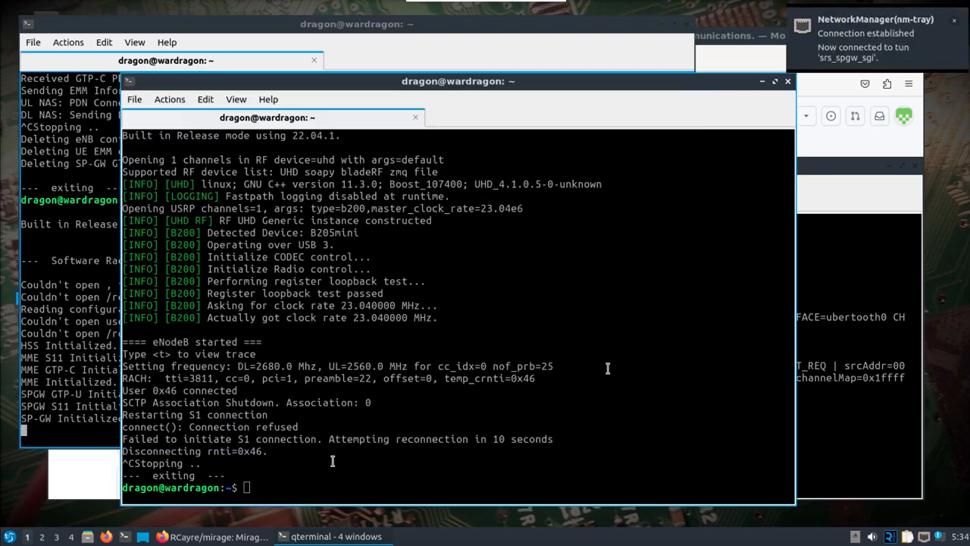
{"action": "type", "text": "sudo srsenb --rf.device_name uhd"}
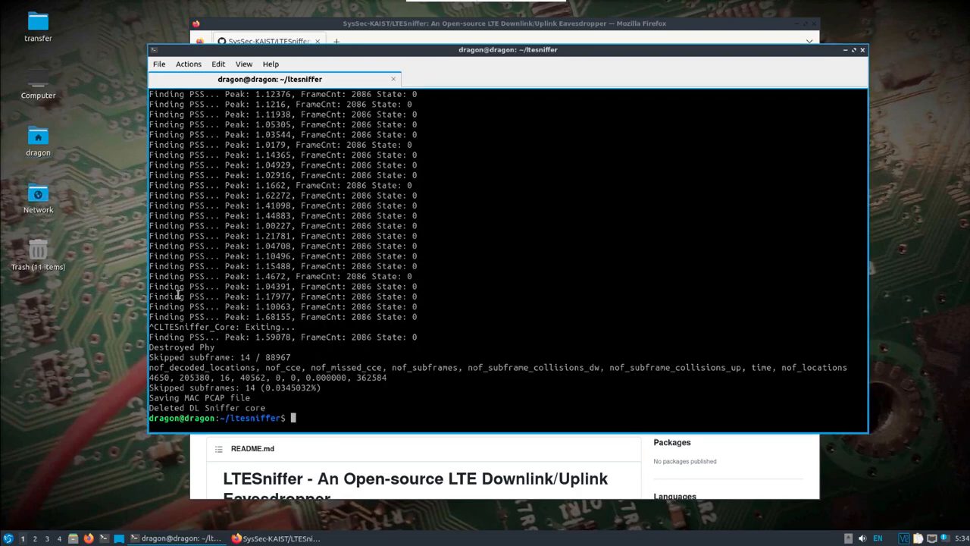
Run LTESniffer with external clock and time source, -A 2 -W 8, frequency 2680e6.
{"action": "type", "text": "LTESniffer -a clock_source=external,time_source=external -A 2 -W 8 -f 2680e6 -u 2560e6 -C -m 1 -z 3"}
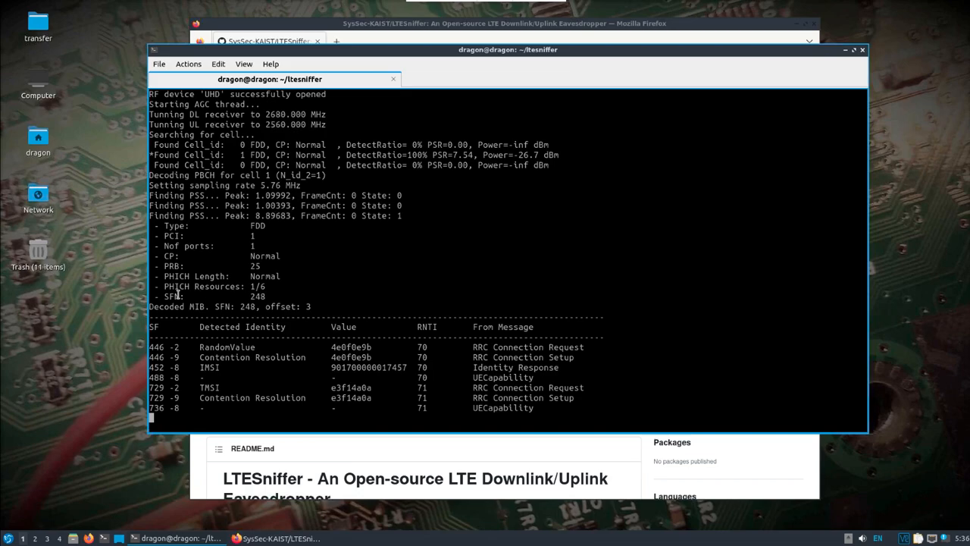
{"action": "mouse_move", "coordinate": [501, 464]}
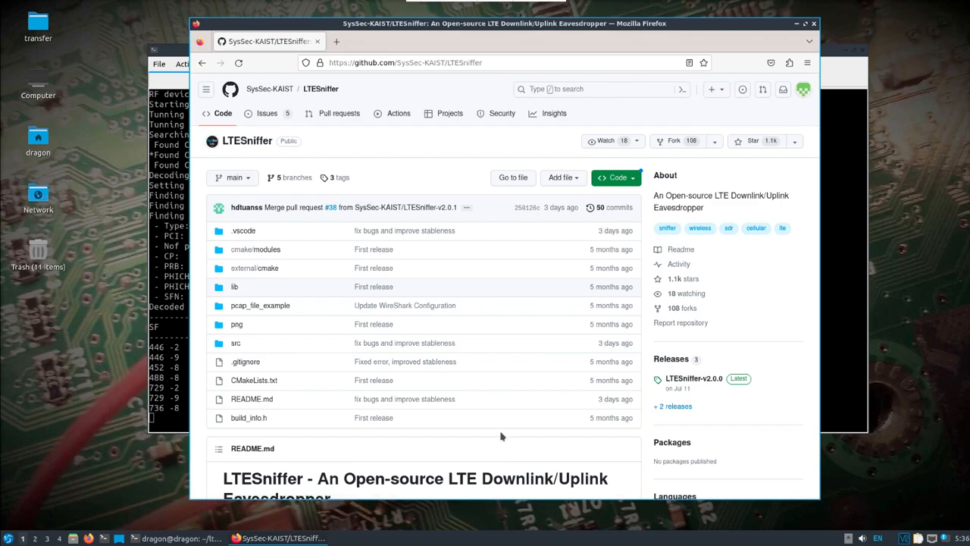
{"action": "mouse_move", "coordinate": [362, 346]}
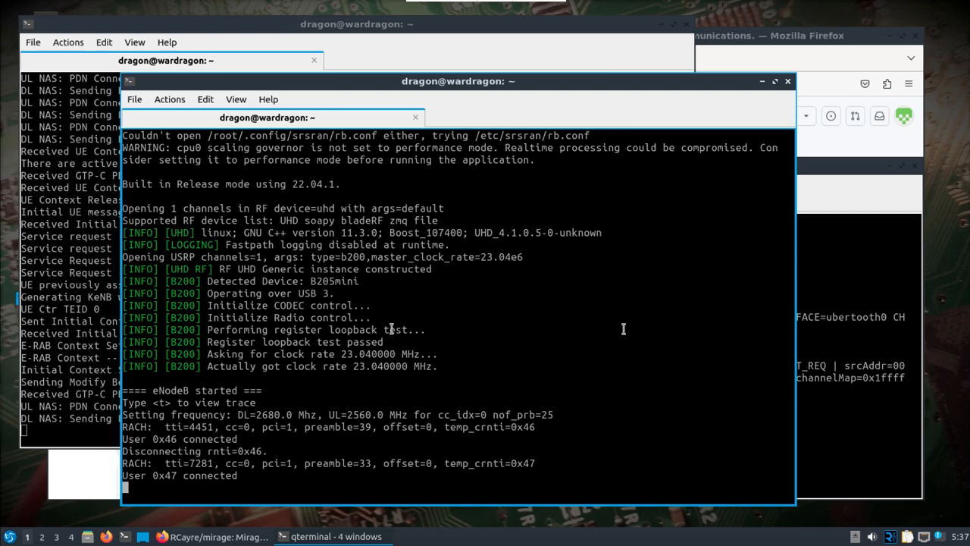
Interrupt the running process with Ctrl+C in the terminal.
{"action": "key", "text": "ctrl+c"}
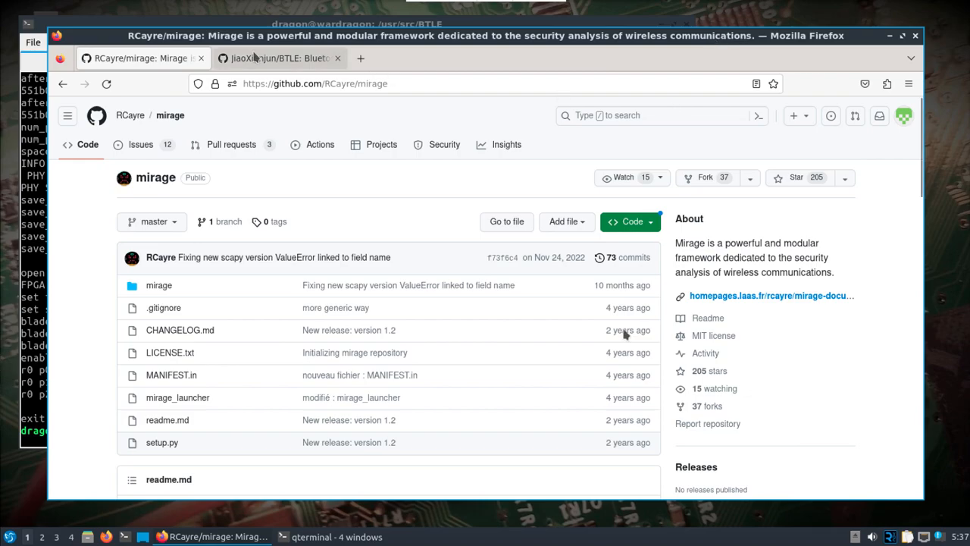
{"action": "mouse_move", "coordinate": [273, 57]}
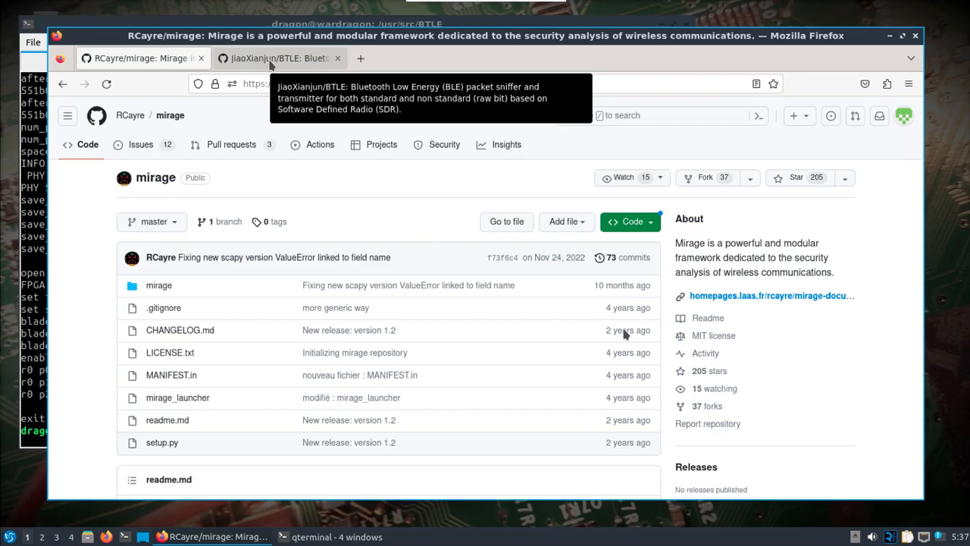
View the JiaoXianjun/BTLE repository, then return to the Mirage repository page.
{"action": "left_click", "coordinate": [279, 58]}
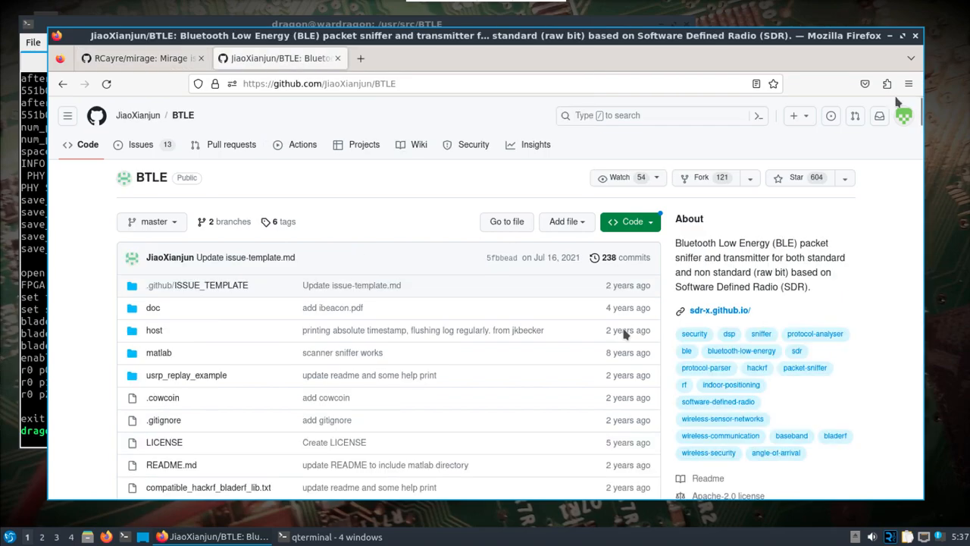
{"action": "mouse_move", "coordinate": [895, 104]}
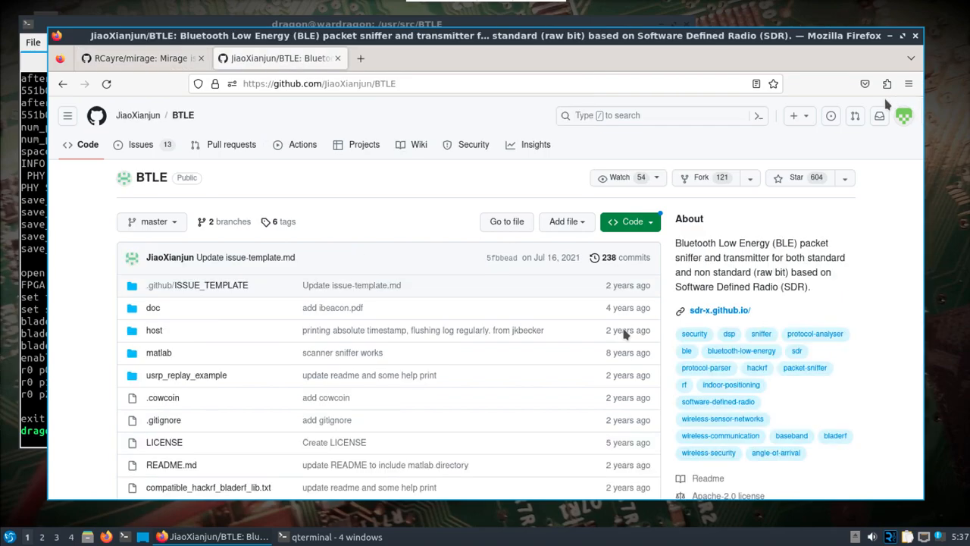
{"action": "left_click", "coordinate": [273, 58]}
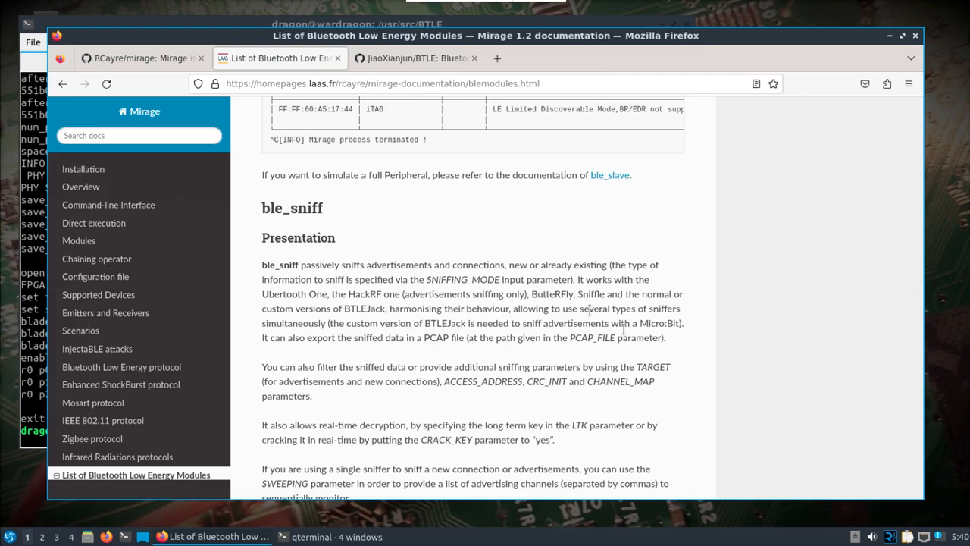
{"action": "mouse_move", "coordinate": [765, 233]}
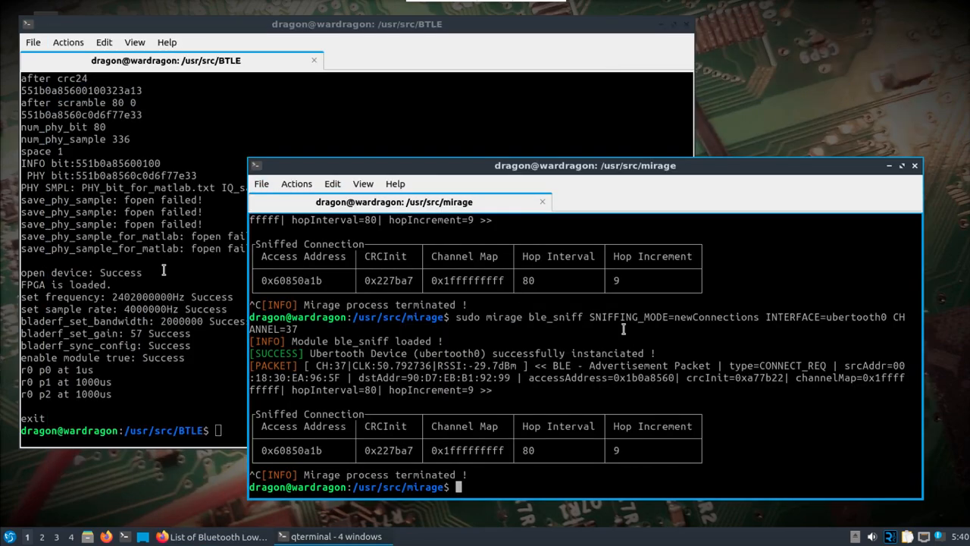
{"action": "mouse_move", "coordinate": [570, 411]}
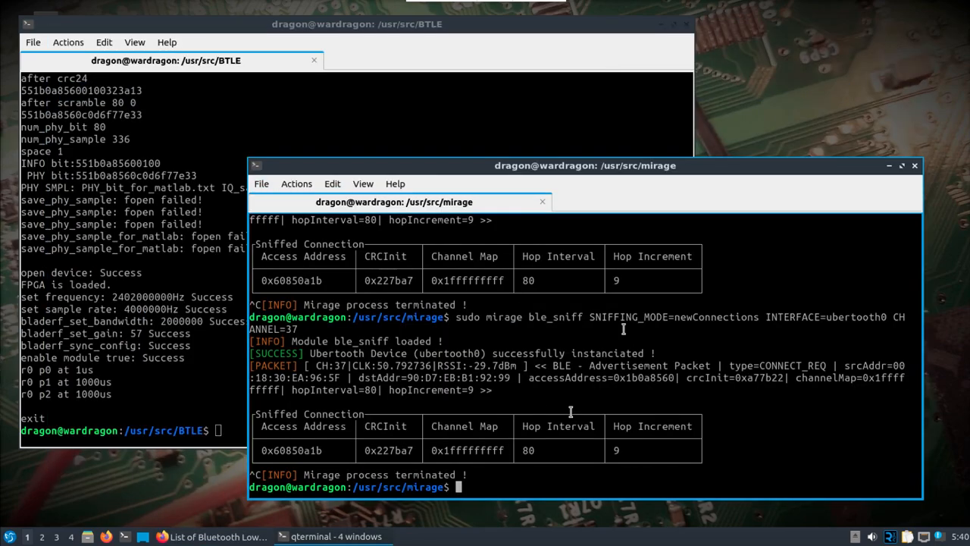
Begin entering the 'sudo mirage ble_sniff' command to review its options.
{"action": "type", "text": "sudo"}
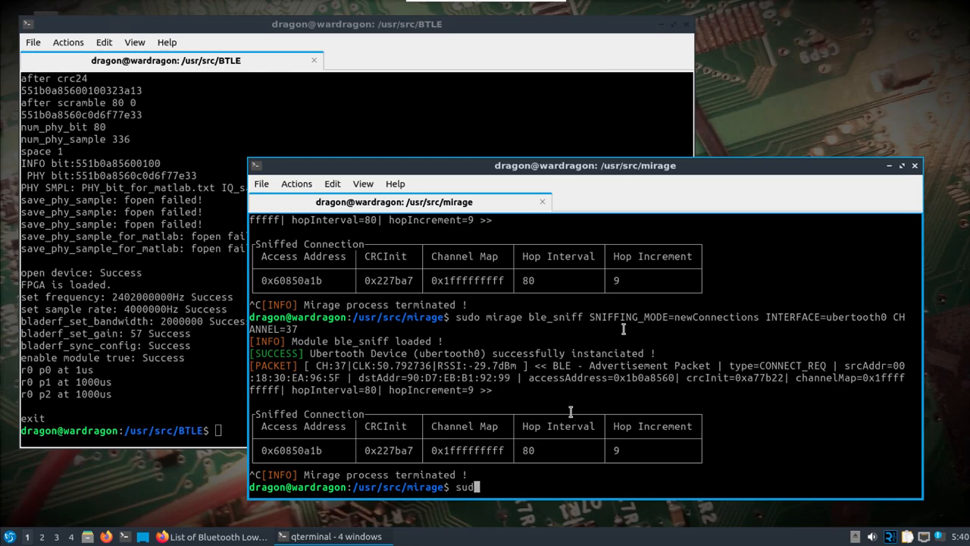
{"action": "type", "text": "mirage ble_sniff SNIFFING_MODE=newConnections INTERFACE=ubertooth0 CHANNEL=37"}
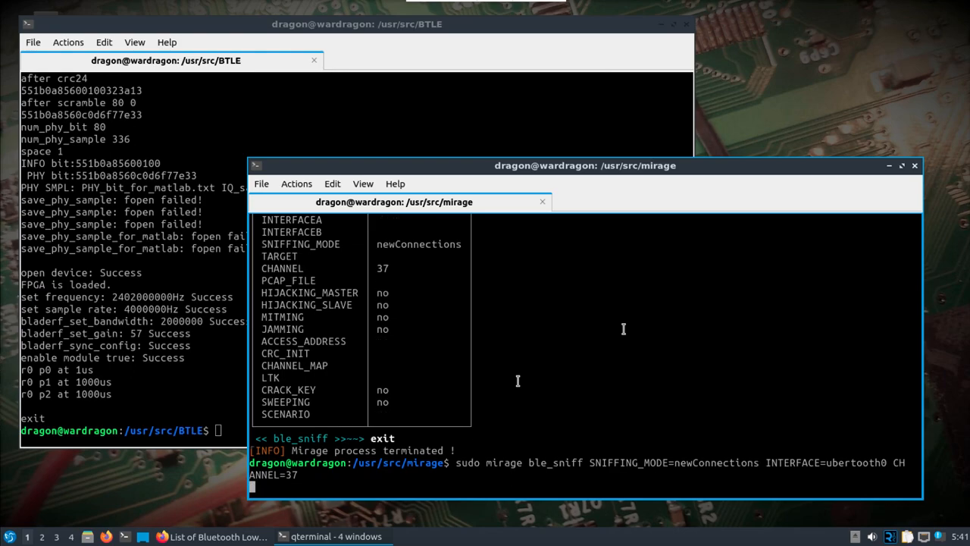
Launch the Mirage ble_sniff new-connections sniffer on ubertooth0 channel 37.
{"action": "key", "text": "Return"}
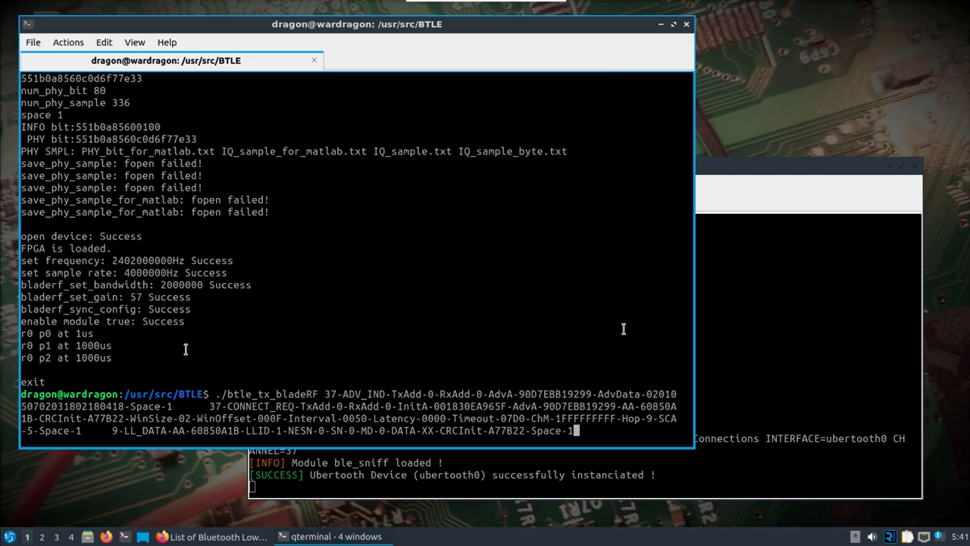
{"action": "mouse_move", "coordinate": [461, 394]}
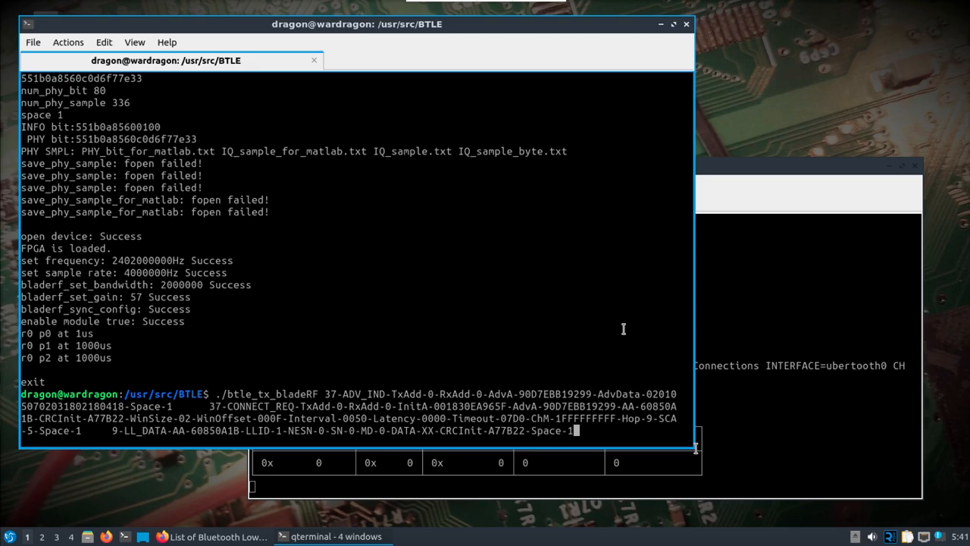
{"action": "mouse_move", "coordinate": [908, 416]}
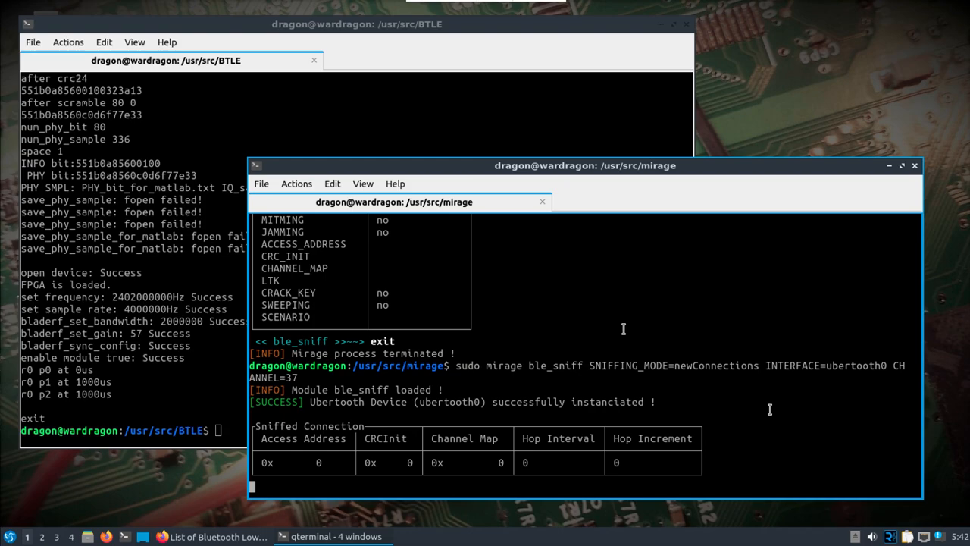
Stop the running sniffer with Ctrl+C and switch to the BTLE terminal window.
{"action": "key", "text": "ctrl+c"}
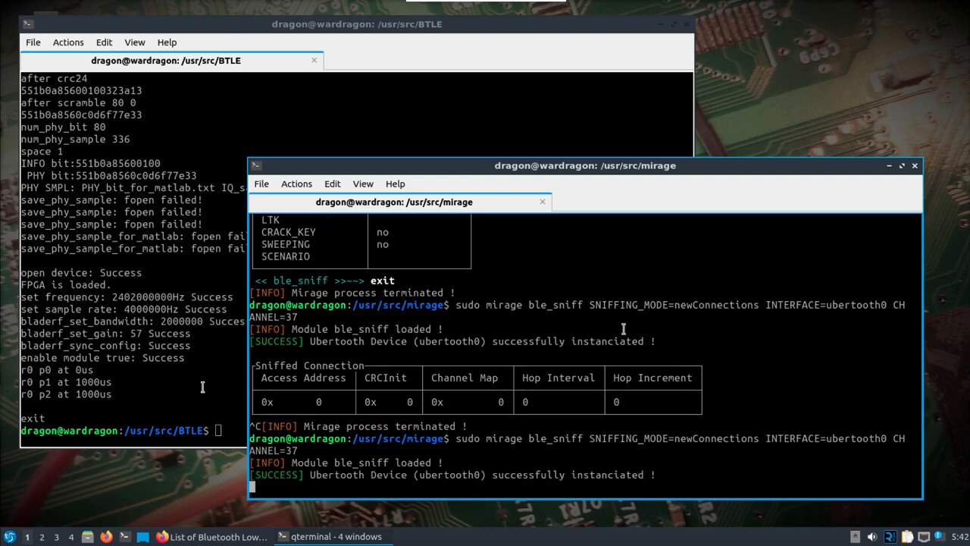
{"action": "left_click", "coordinate": [357, 24]}
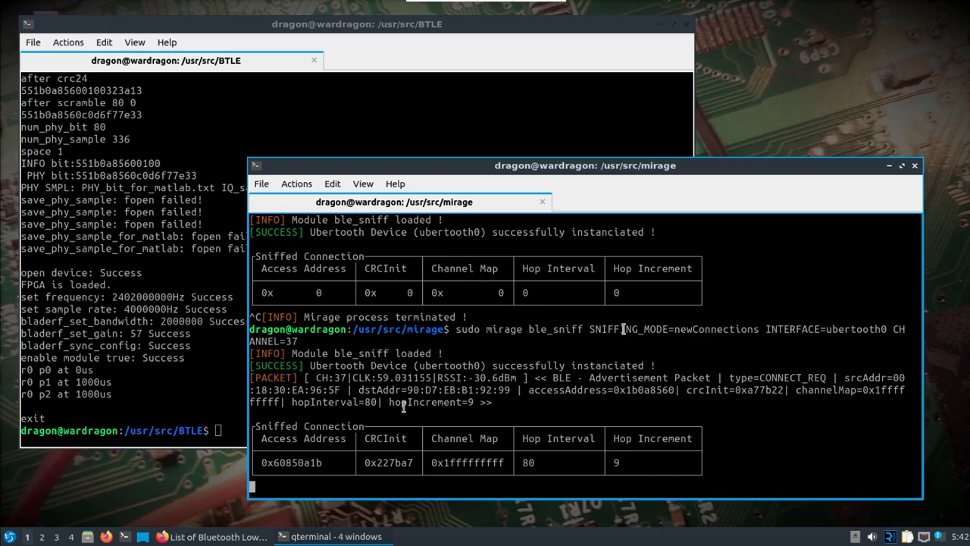
{"action": "mouse_move", "coordinate": [421, 413]}
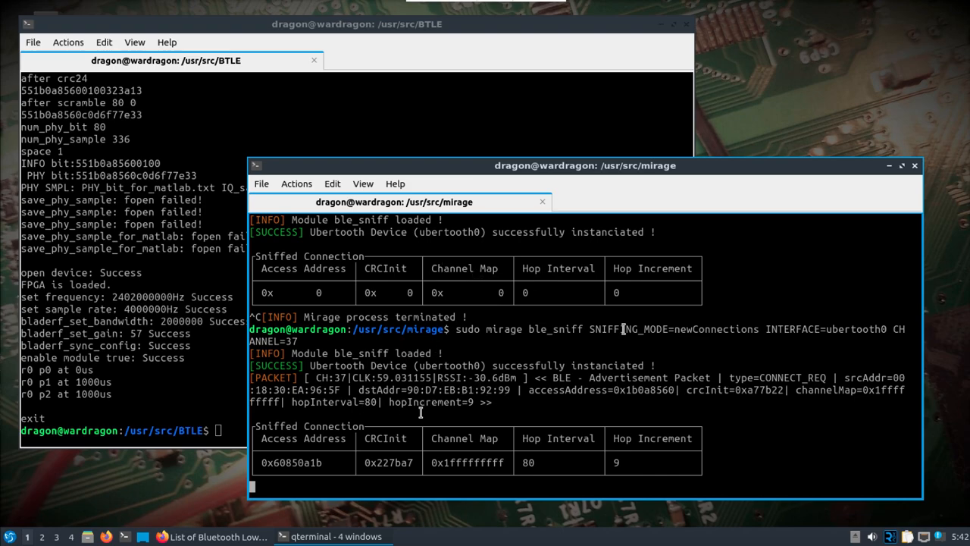
{"action": "mouse_move", "coordinate": [797, 448]}
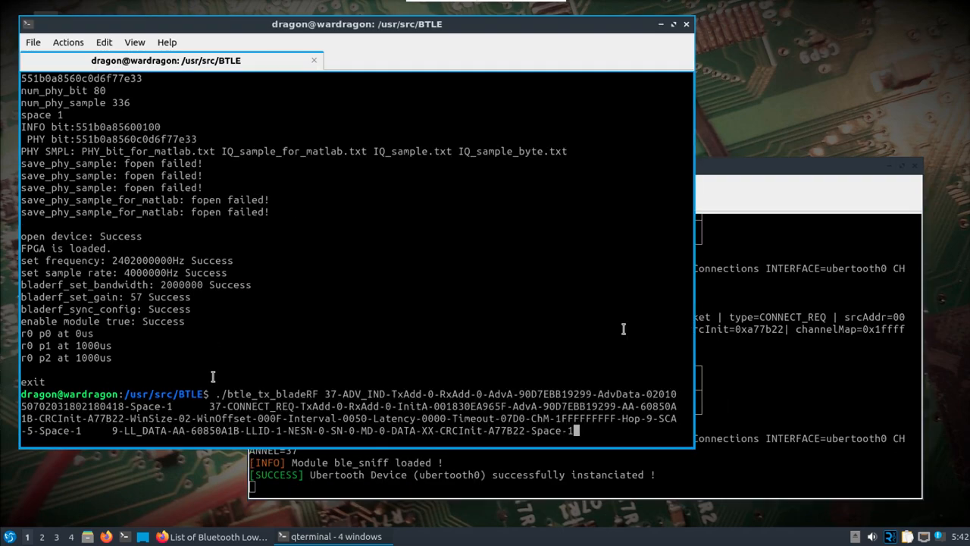
Run btle_tx_bladeRF to transmit the ADV_IND/CONNECT_REQ packets from the bladeRF.
{"action": "key", "text": "Return"}
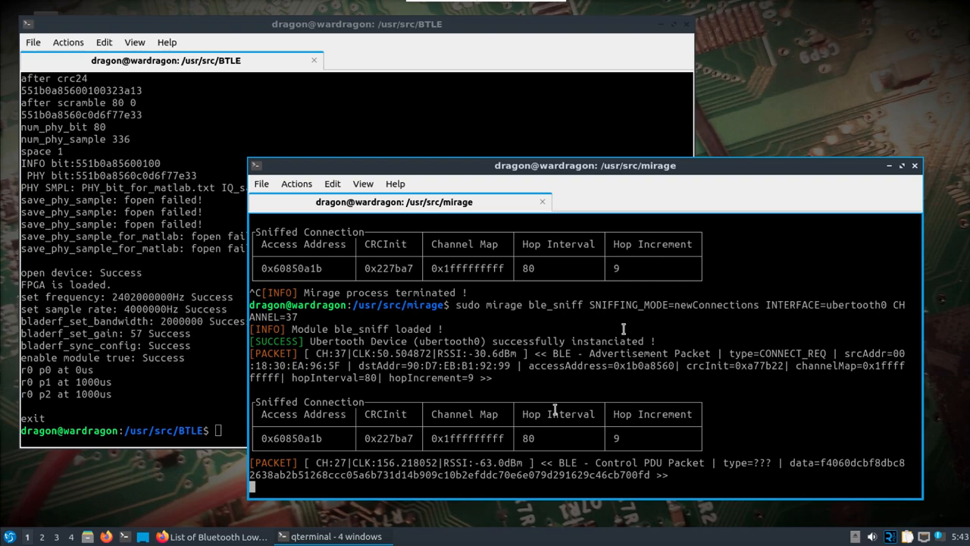
Stop the sniffer and enter 'sudo mirage ble_sniff SNIFFING_MODE=newConnections INTERFACE=ubertooth0 CHANNEL=37'.
{"action": "key", "text": "ctrl+c"}
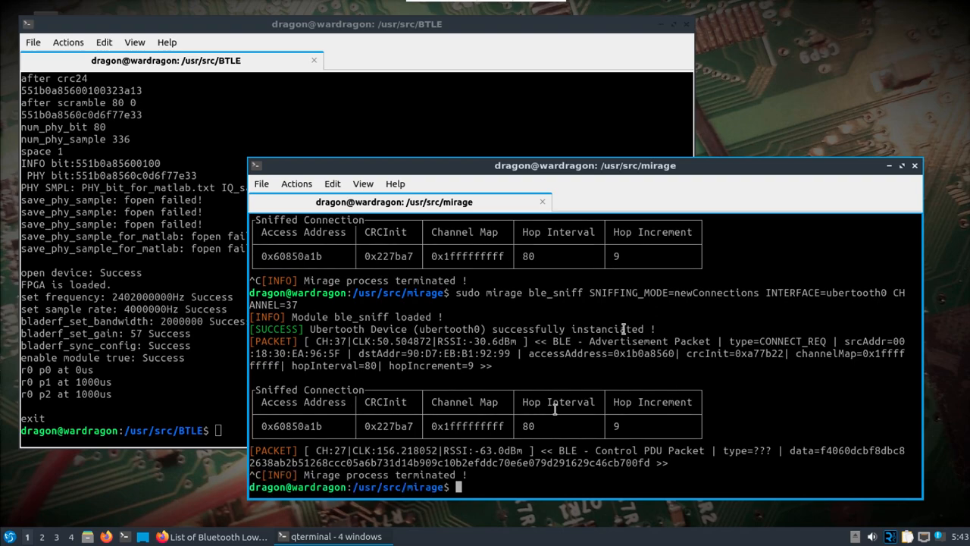
{"action": "type", "text": "sudo mirage"}
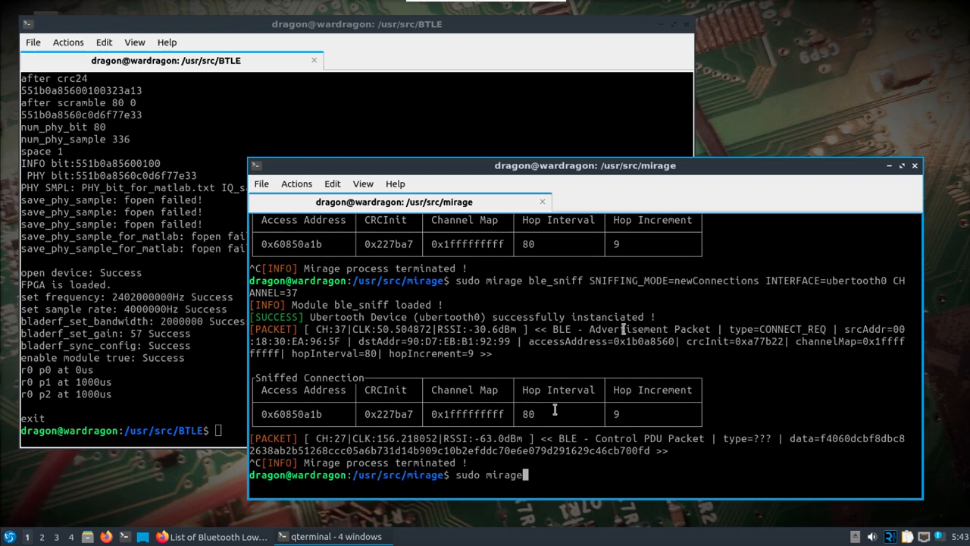
{"action": "type", "text": "ble_sniff SNIFFING_MODE=newConnections INTERFACE=ubertooth0 CHANNEL=37"}
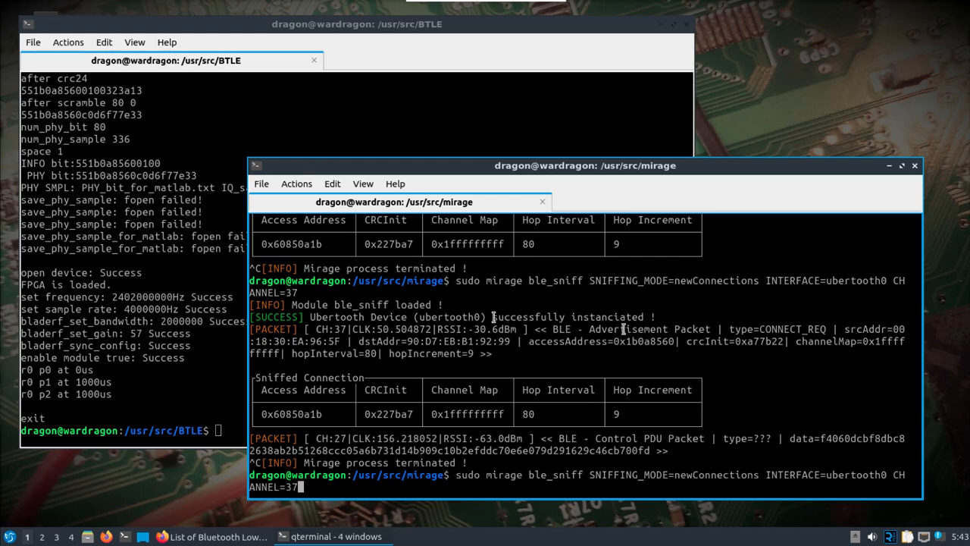
{"action": "mouse_move", "coordinate": [711, 73]}
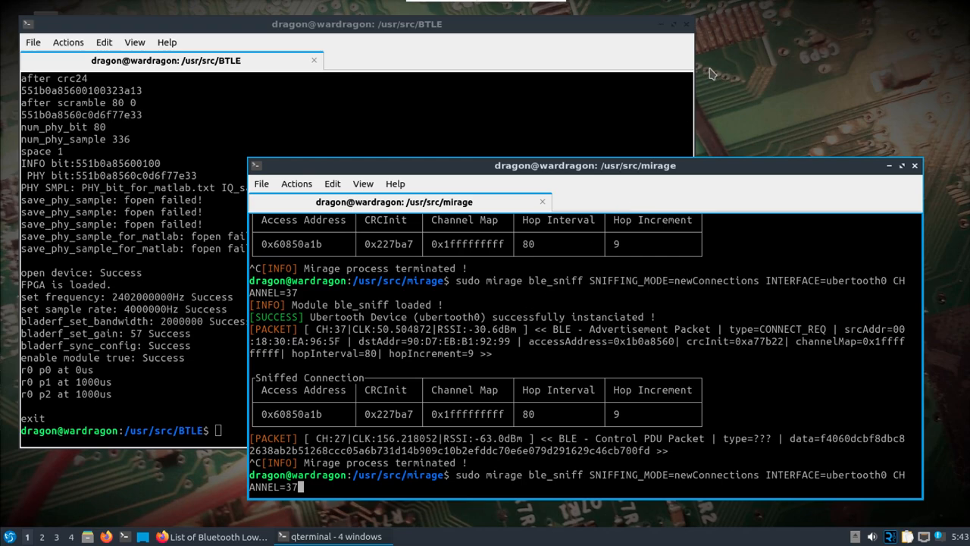